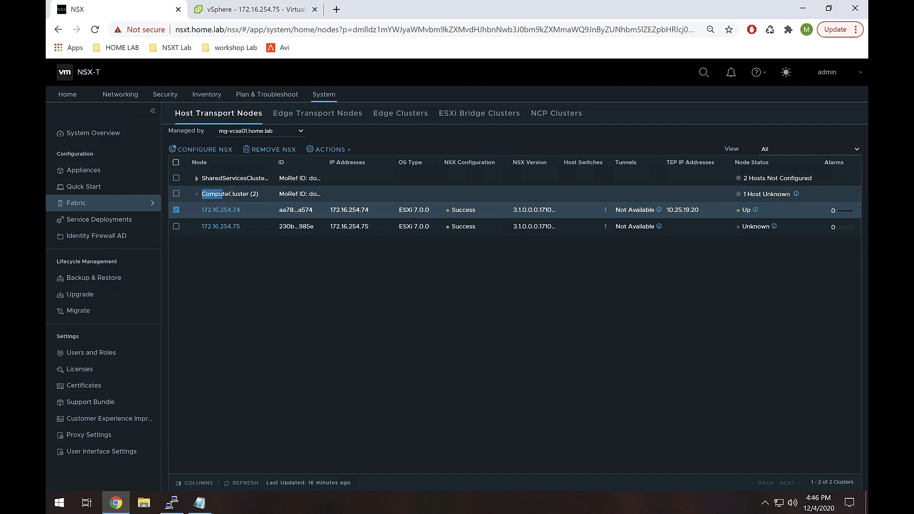
# Review switches on hosts 172.16.254.74 and .75, then collapse nvds-test in vSphere Client.
pyautogui.click(176, 194)
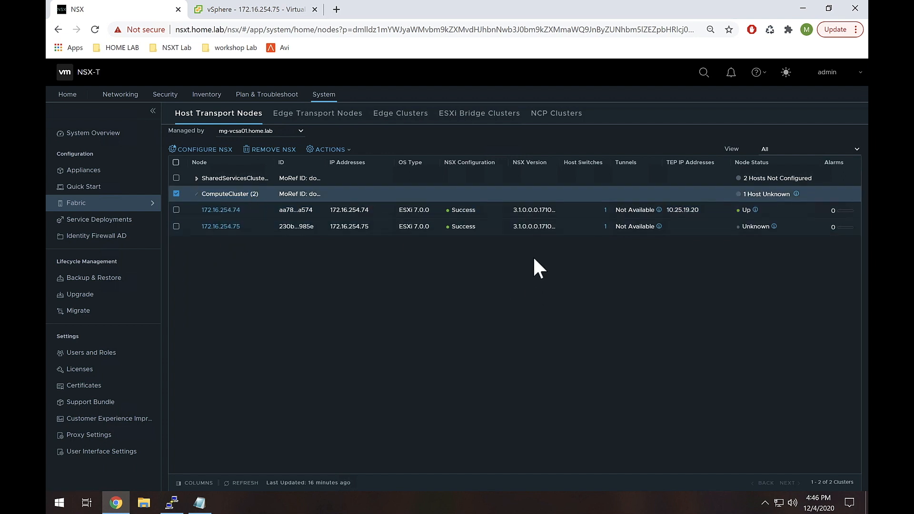
pyautogui.moveTo(608, 221)
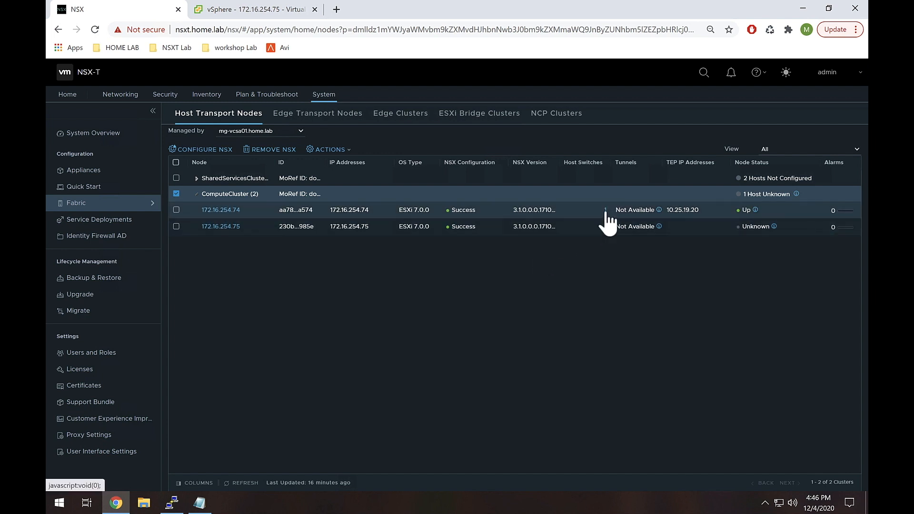
pyautogui.click(605, 210)
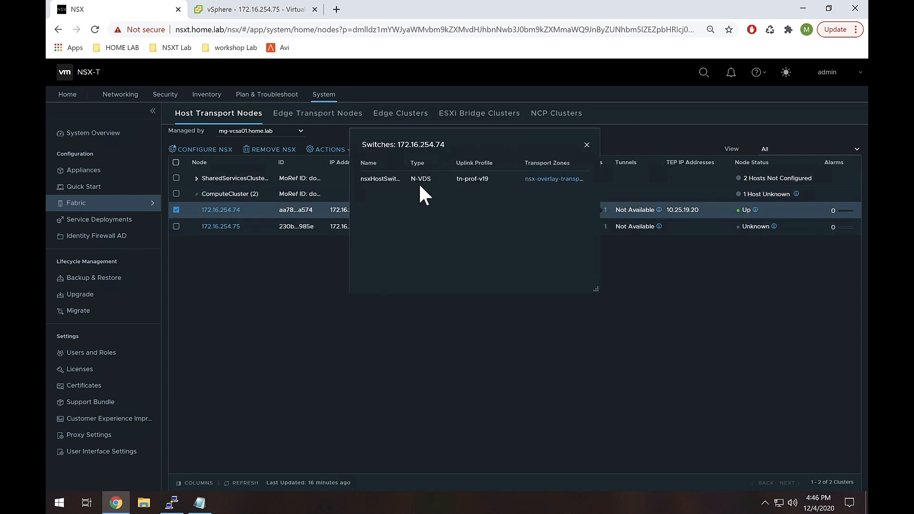
pyautogui.moveTo(367, 195)
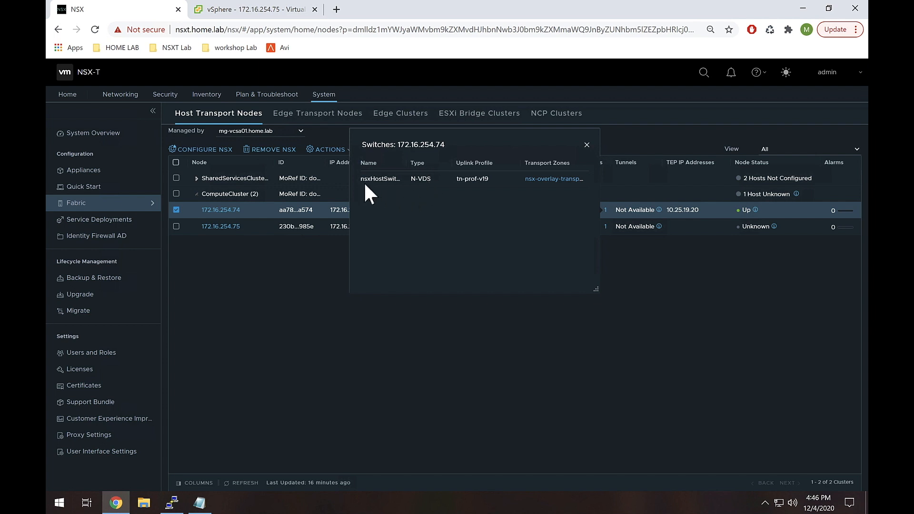
pyautogui.moveTo(583, 166)
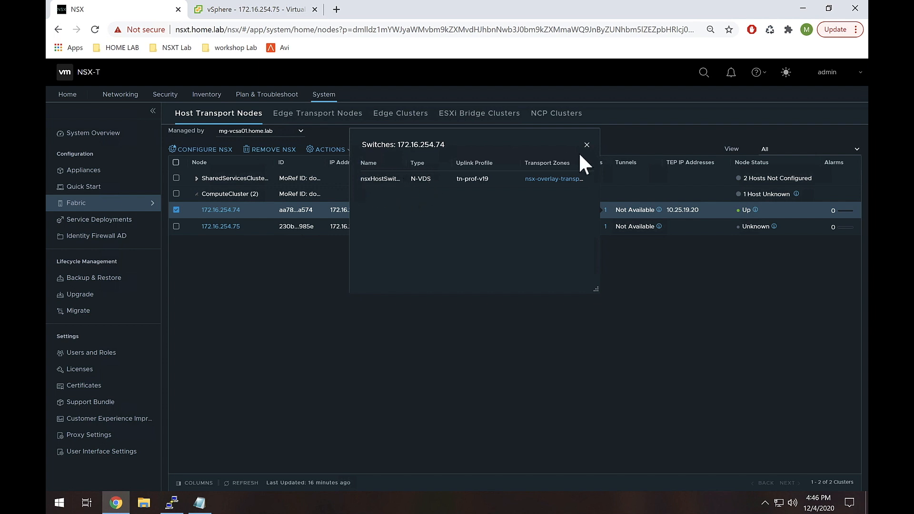
pyautogui.click(586, 144)
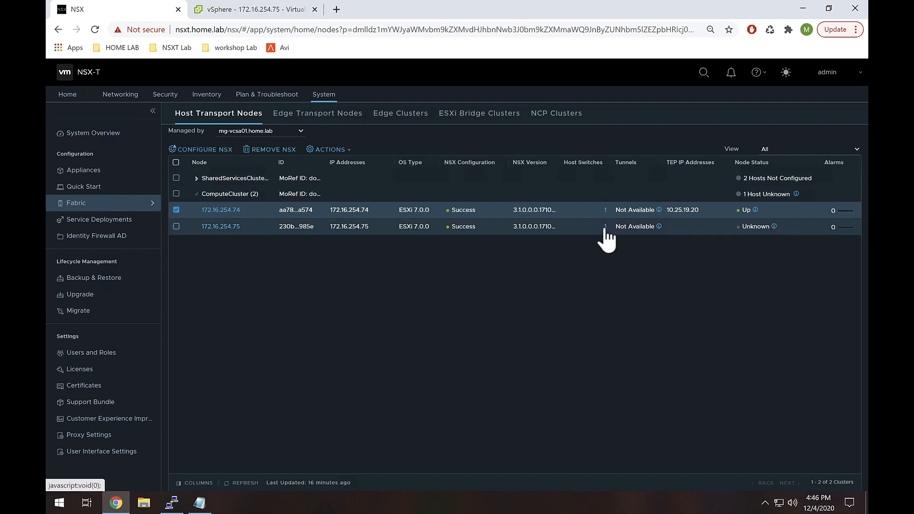
pyautogui.click(604, 226)
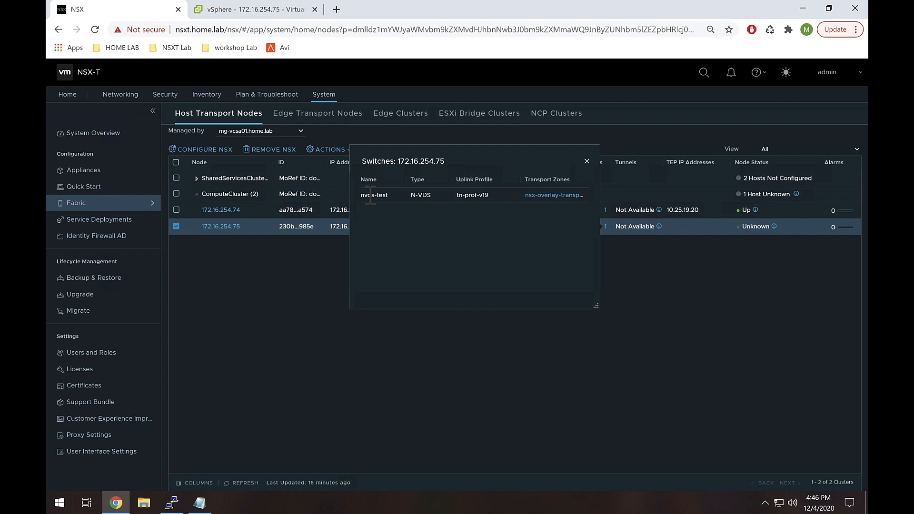
pyautogui.click(586, 161)
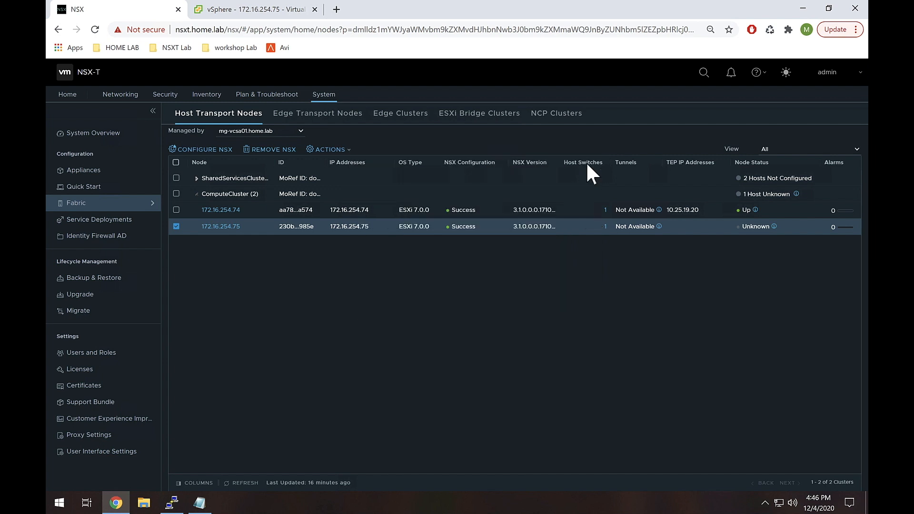
pyautogui.moveTo(371, 208)
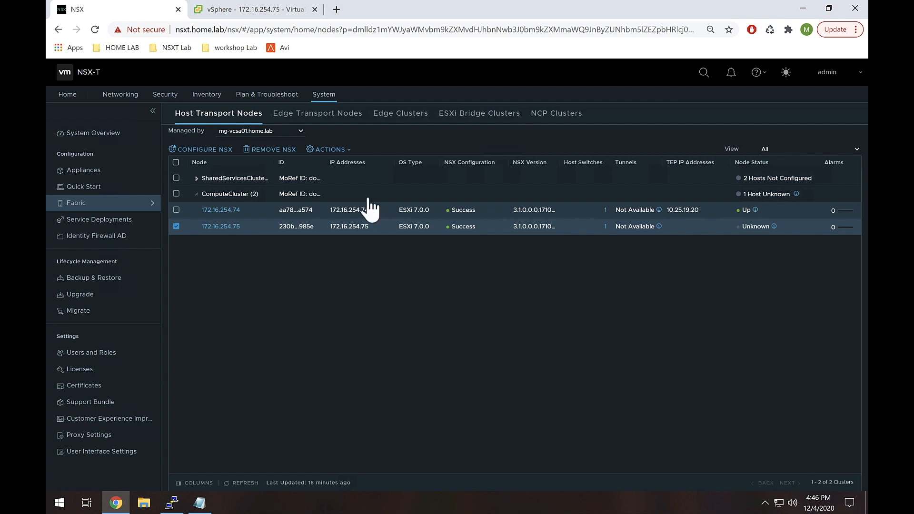
pyautogui.click(250, 10)
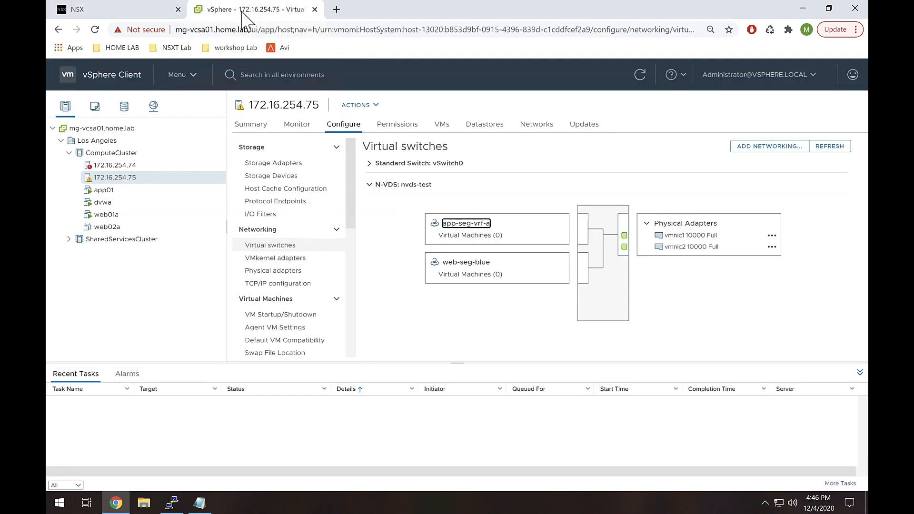
pyautogui.moveTo(149, 194)
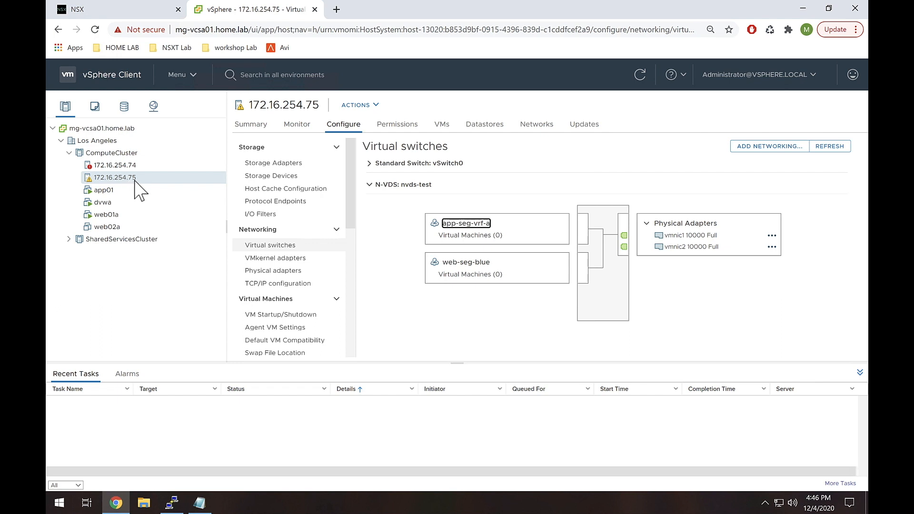
pyautogui.moveTo(161, 189)
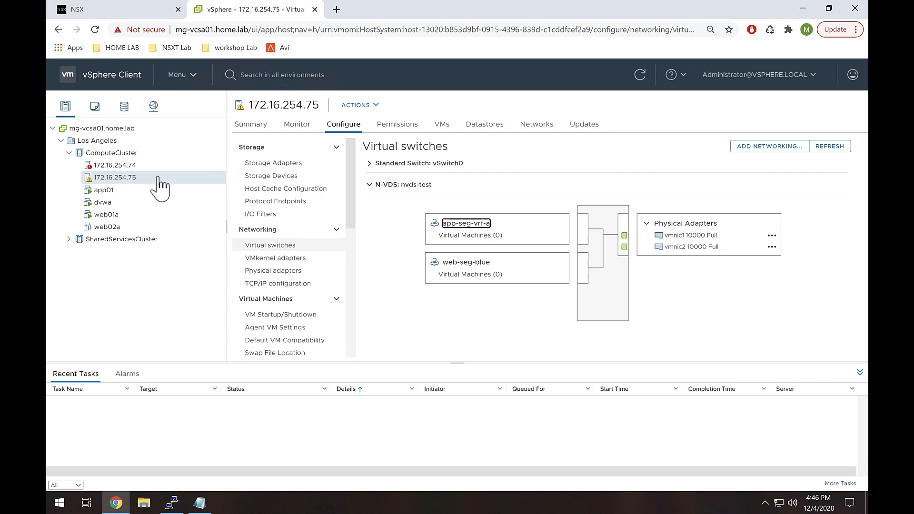
pyautogui.moveTo(367, 198)
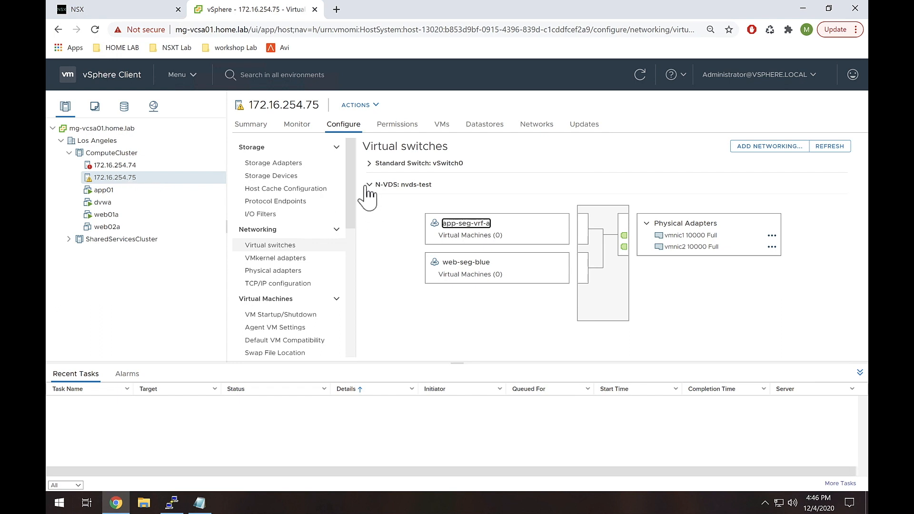
pyautogui.click(368, 184)
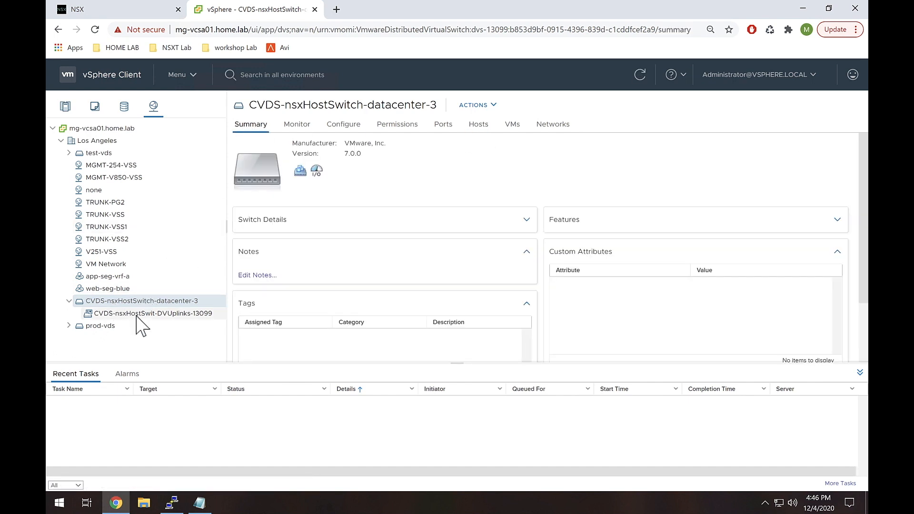
# Delete the CVDS-nsxHostSwitch-datacenter-3 distributed switch and confirm the removal.
pyautogui.rightClick(139, 301)
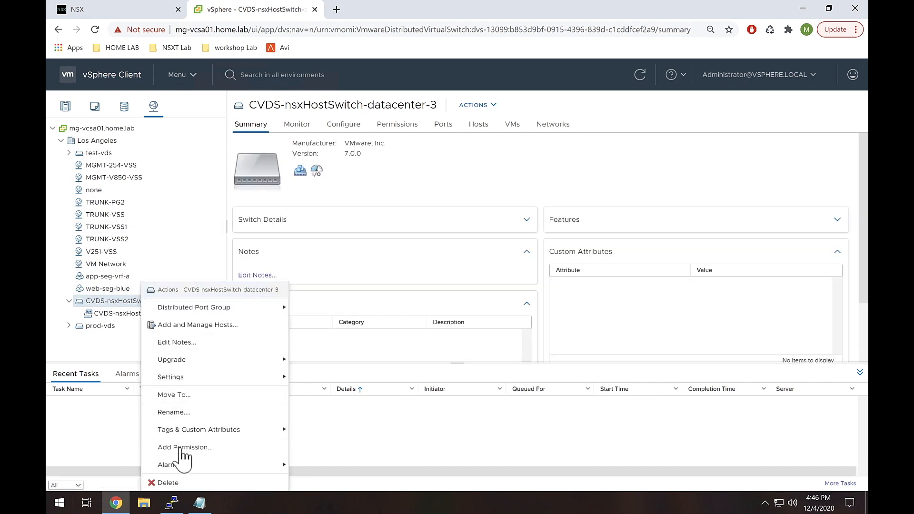
pyautogui.click(168, 483)
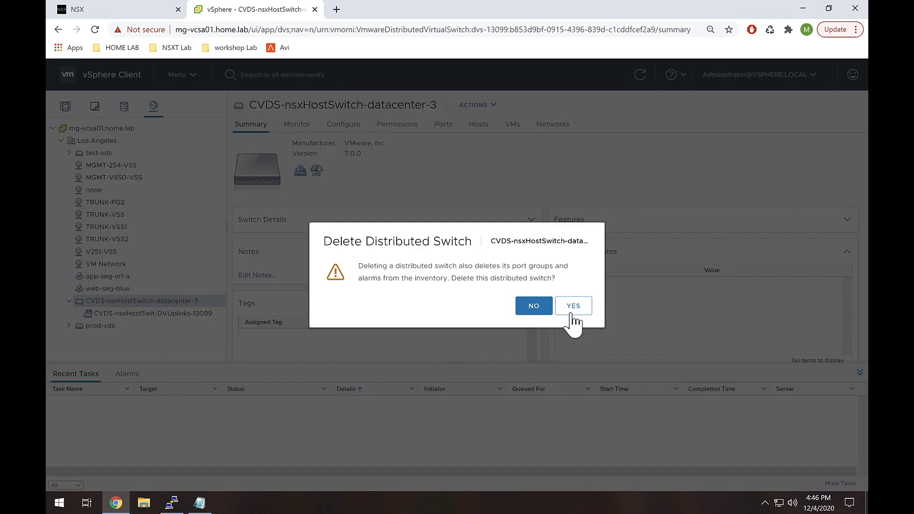
pyautogui.click(572, 306)
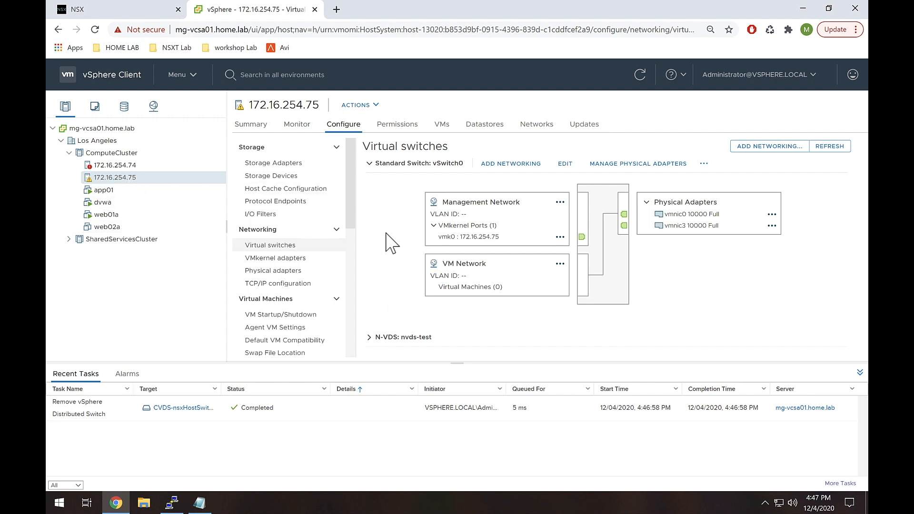
# Collapse the vSwitch0 standard switch details on host 172.16.254.75.
pyautogui.click(369, 163)
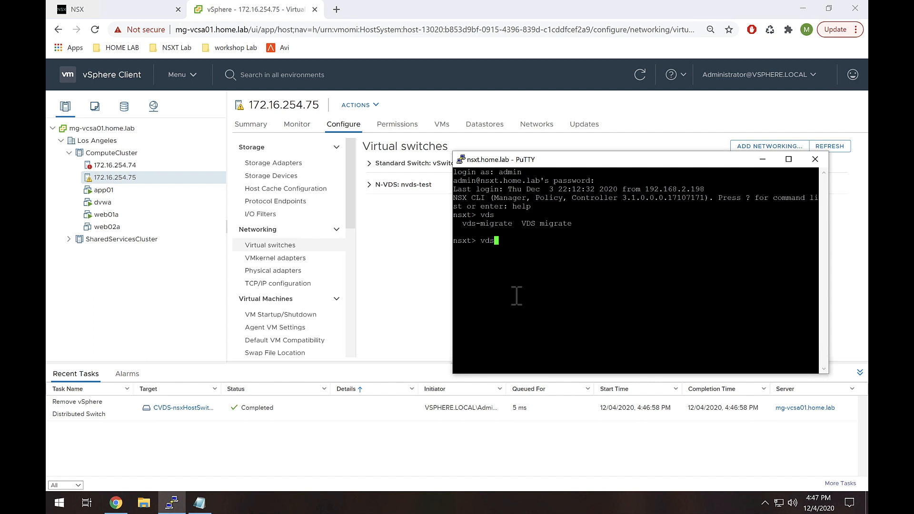
# Run vds-migrate --help and an invalid argument to list subcommands like precheck and apply-topology.
pyautogui.write('-migrate --help')
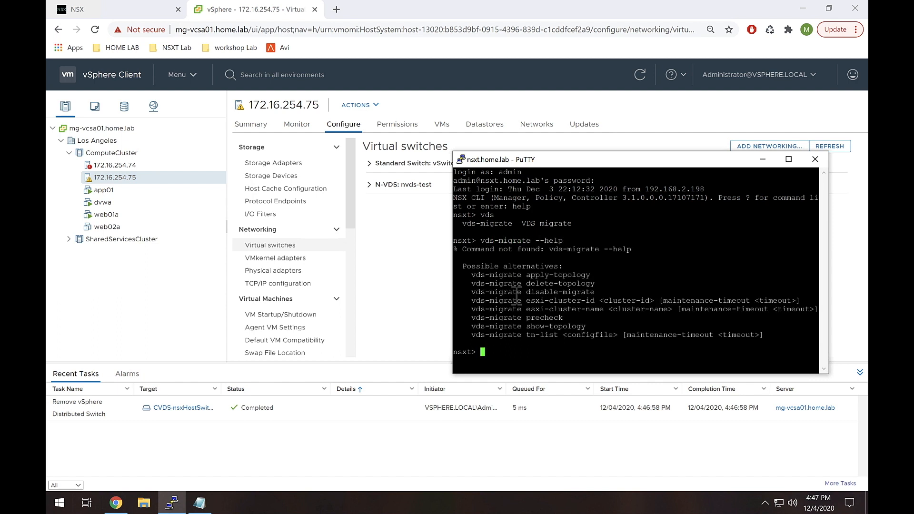
pyautogui.moveTo(583, 255)
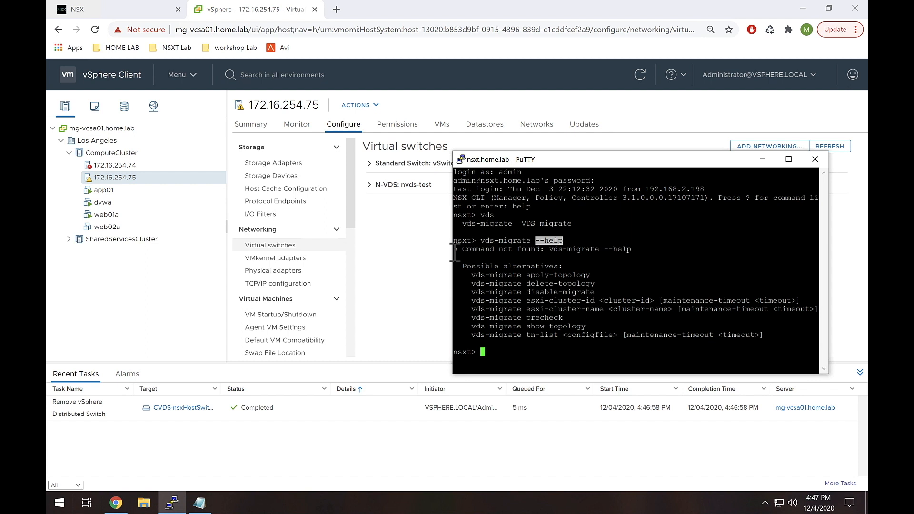
pyautogui.write('vds-migrate --hel')
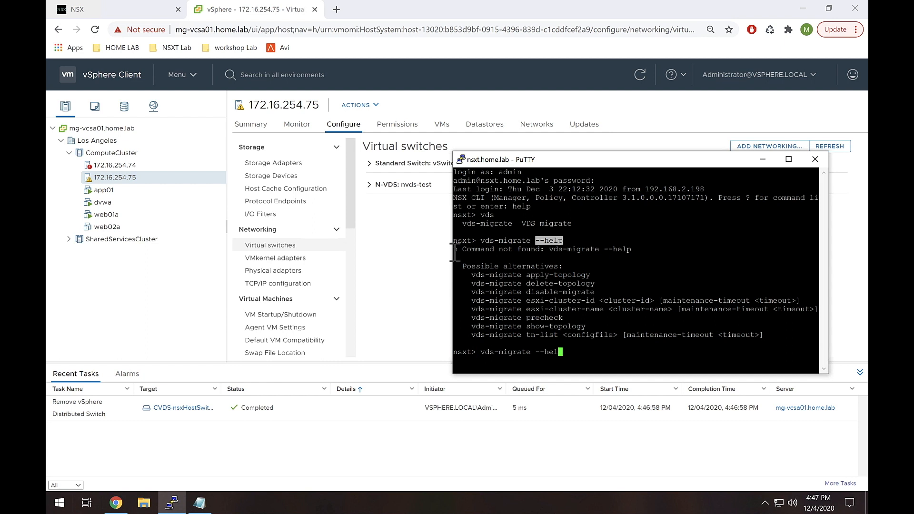
pyautogui.write('n')
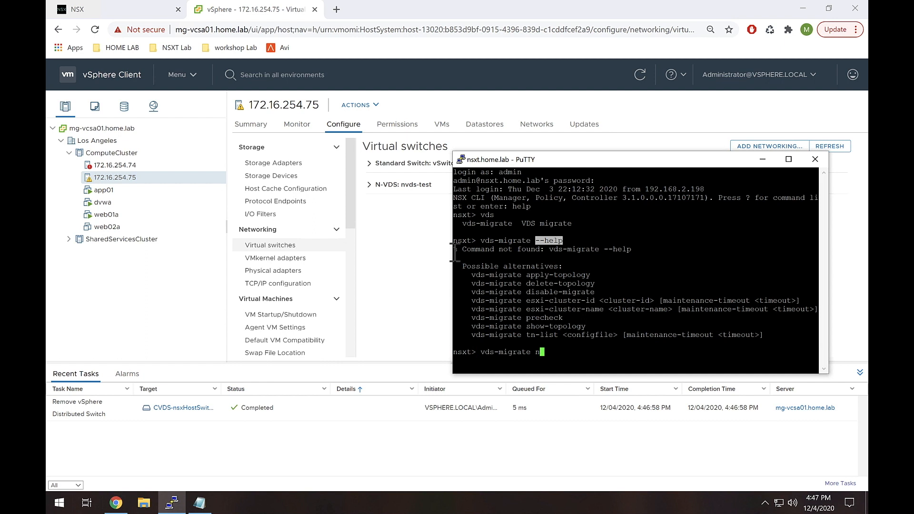
pyautogui.write('rdytech')
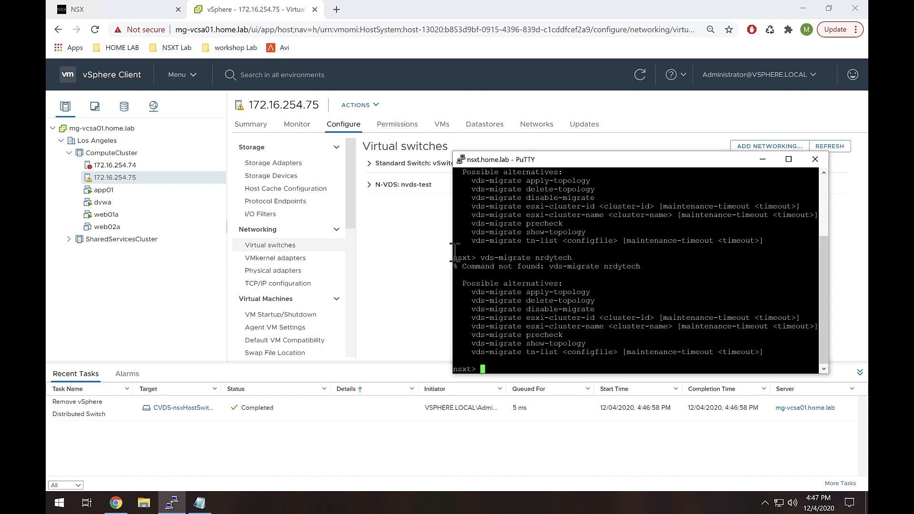
# Run vds-migrate precheck, returning precheck ID 19b39eea-….
pyautogui.write('vds-migrate precheck')
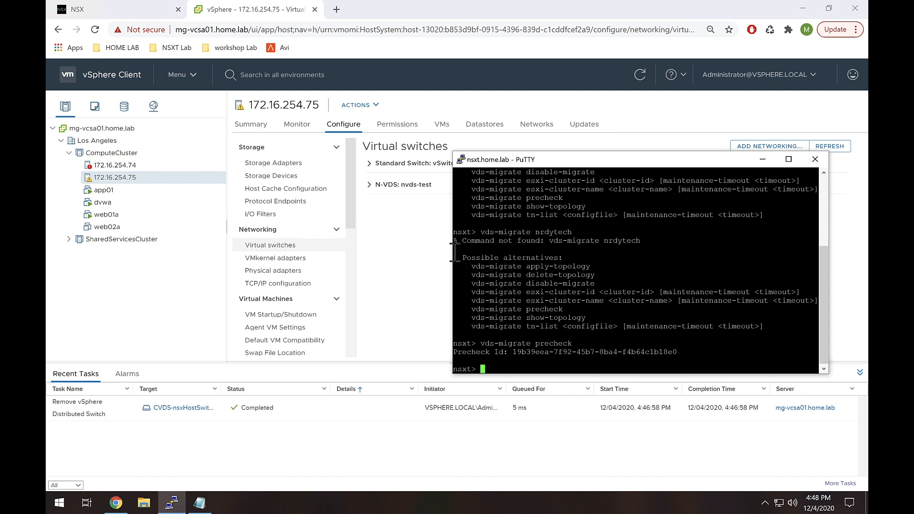
pyautogui.moveTo(417, 297)
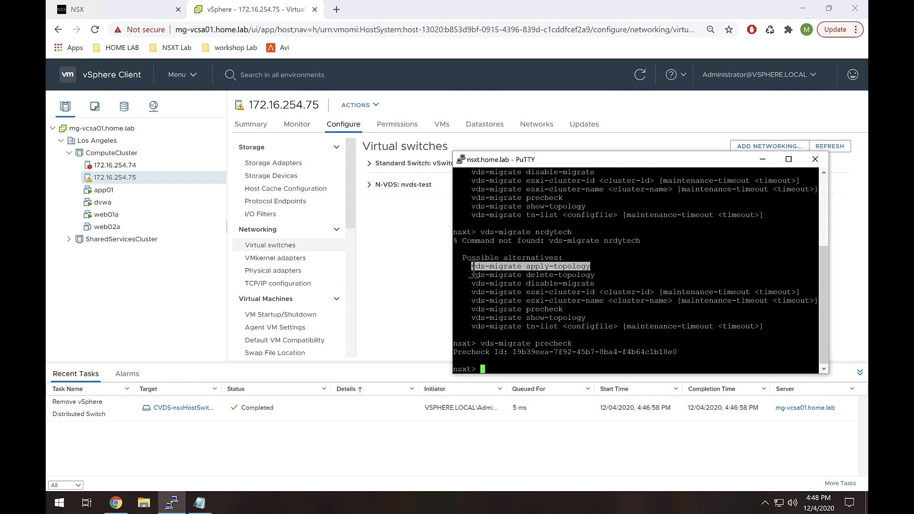
# Run vds-migrate apply-topology successfully, then begin typing vds-migrate esxi-cluster-name.
pyautogui.write('vds-migrate apply-topology')
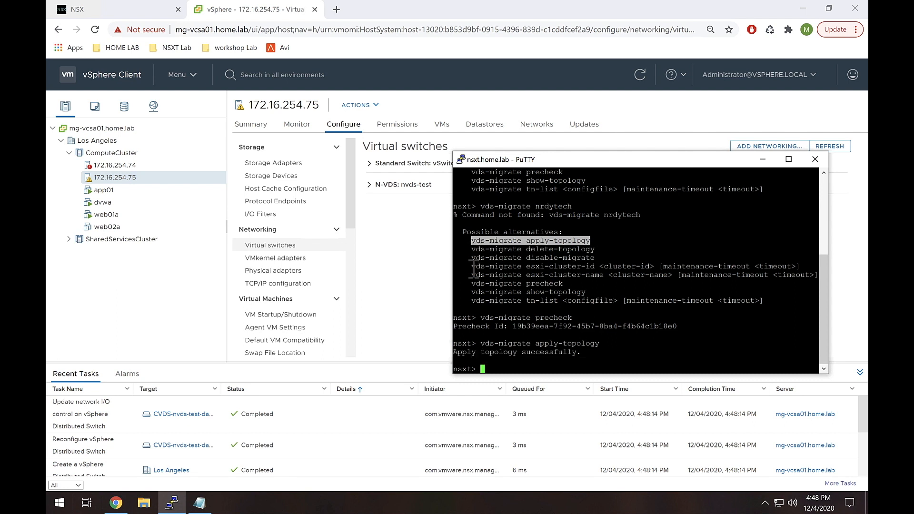
pyautogui.moveTo(446, 242)
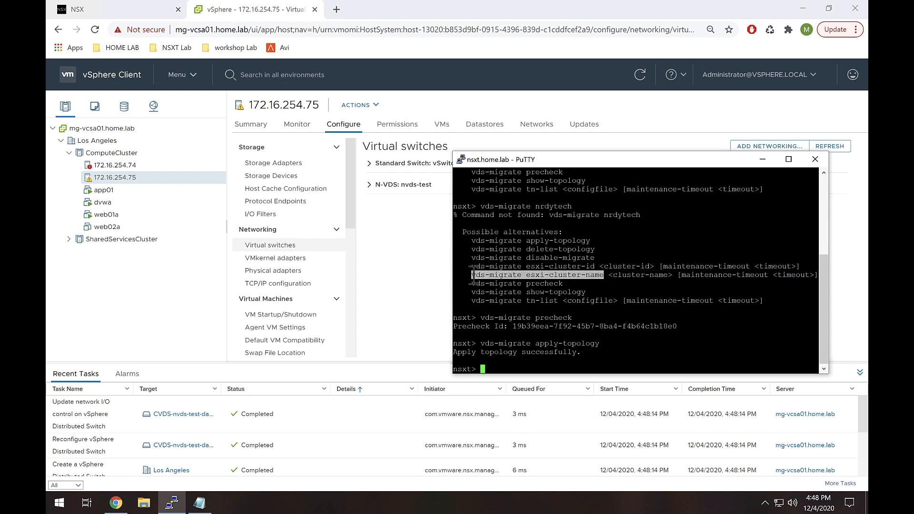
pyautogui.write('vds-migrate esxi-cluster-name')
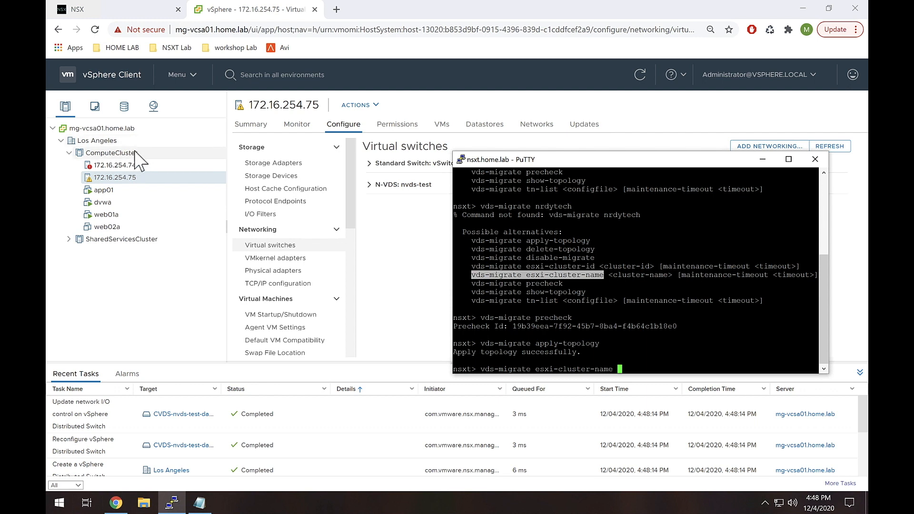
pyautogui.moveTo(158, 166)
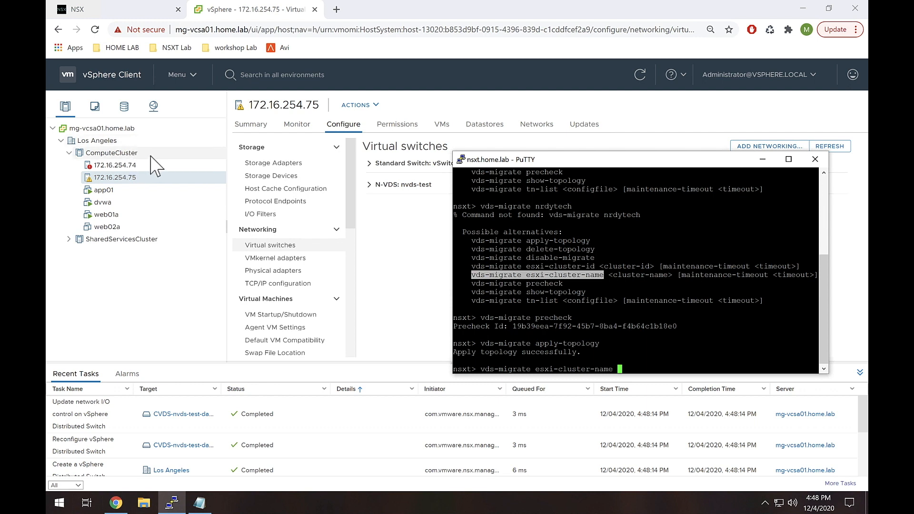
# Run vds-migrate esxi-cluster-name ComputeCluster; one transport node migrates, one fails.
pyautogui.write('ComputeClust')
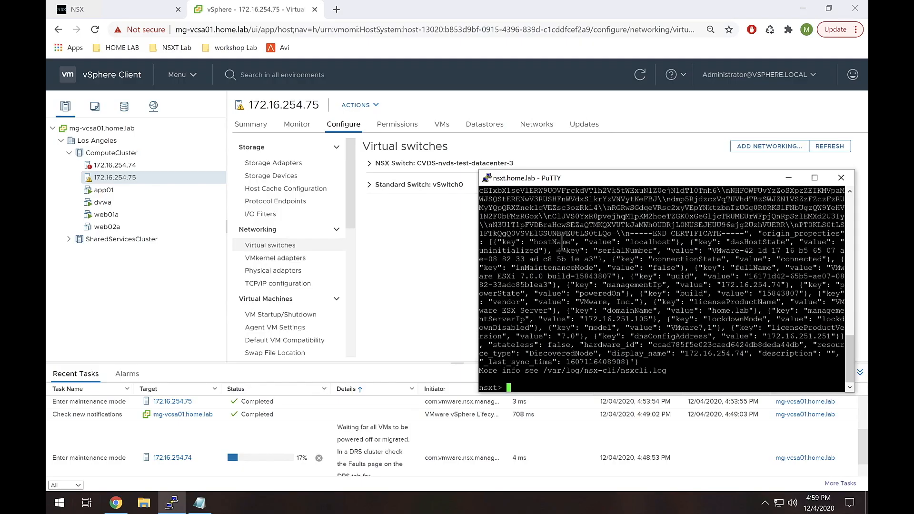
pyautogui.moveTo(382, 150)
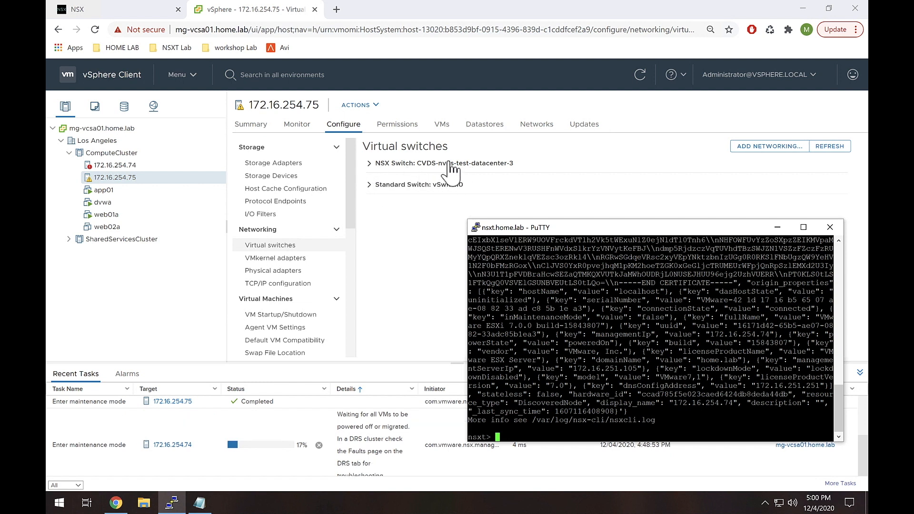
pyautogui.moveTo(458, 184)
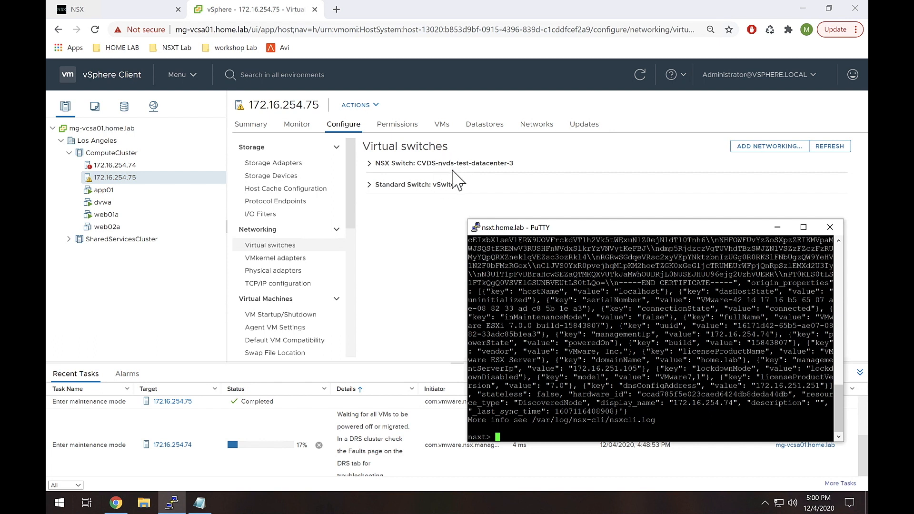
pyautogui.moveTo(649, 244)
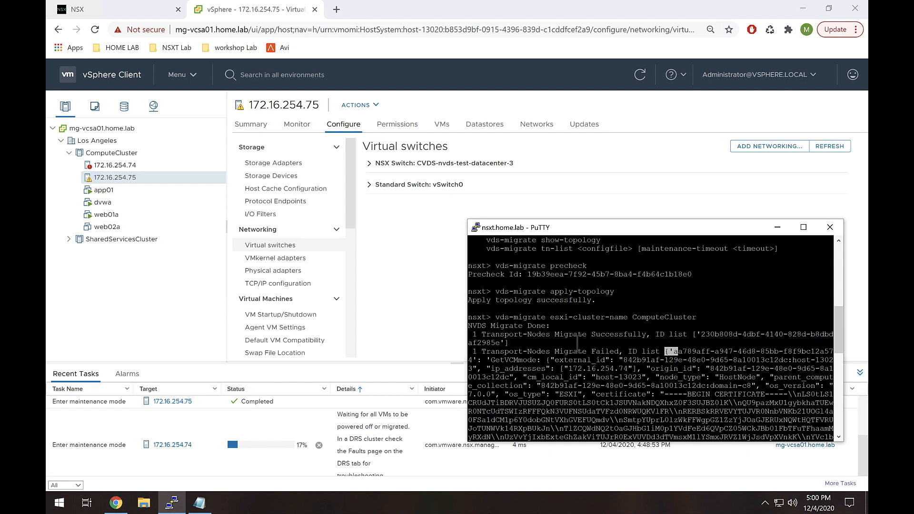
# Run get transport-node status on the failed node's ID, showing OPENED to 172.16.254.74.
pyautogui.moveTo(670, 351); pyautogui.dragTo(769, 350)
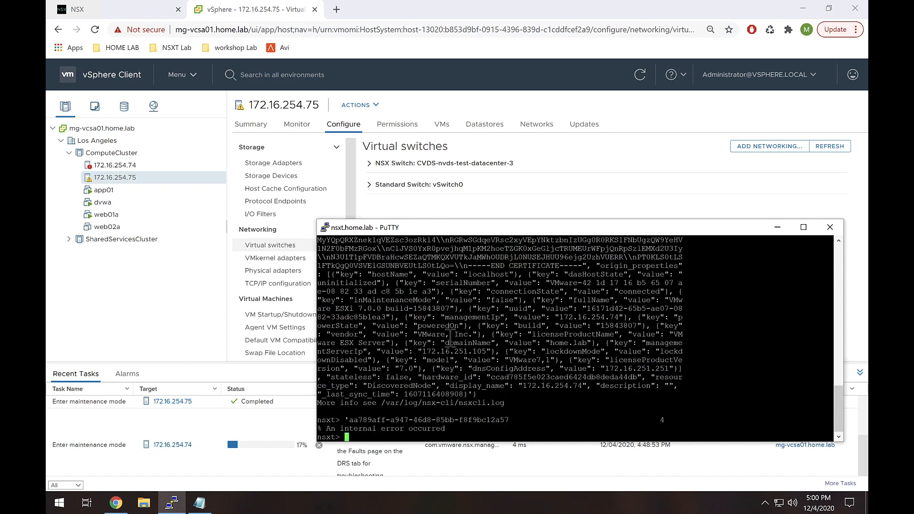
pyautogui.write("get transport-node 'aa789aff-a947-46d8-85bb-f8f9bc12a57")
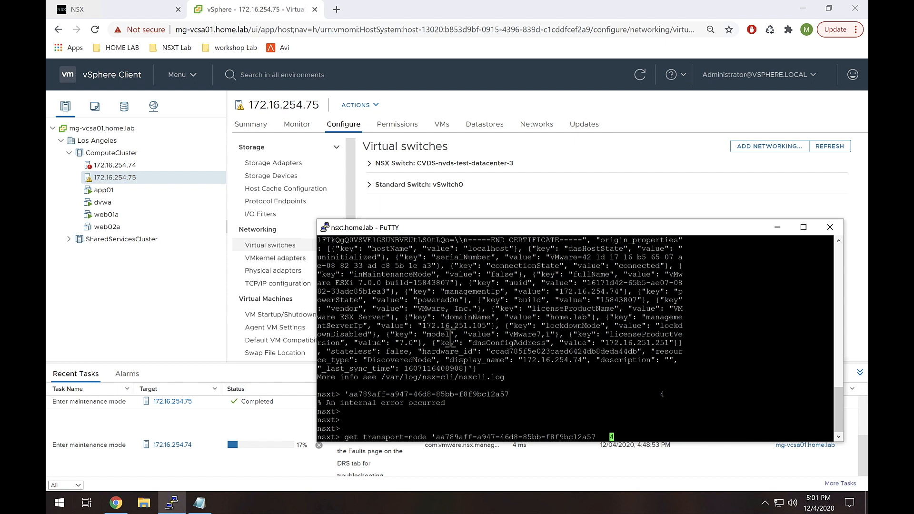
pyautogui.write('4')
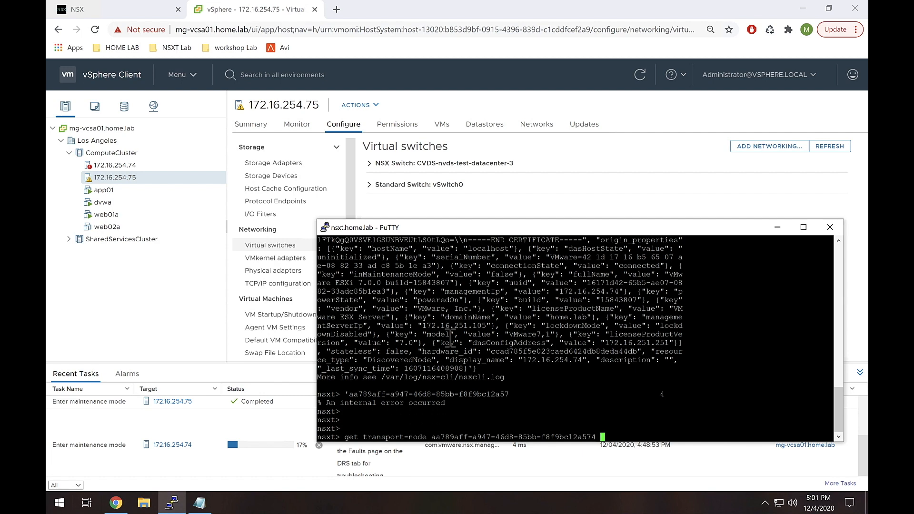
pyautogui.write('status')
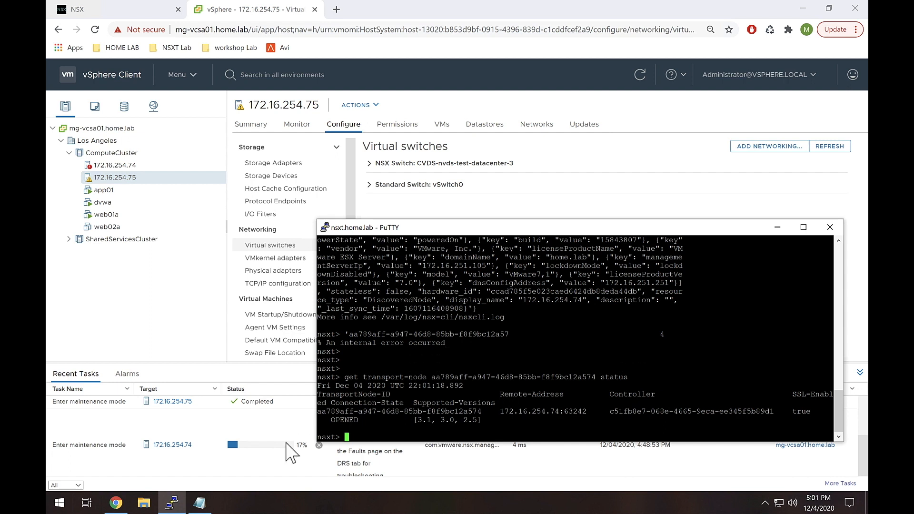
pyautogui.moveTo(429, 248)
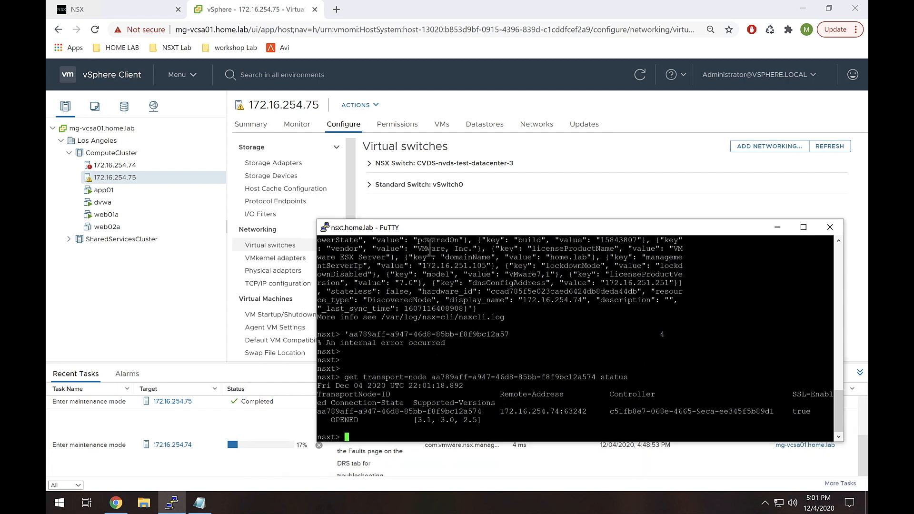
pyautogui.moveTo(428, 248); pyautogui.dragTo(525, 306)
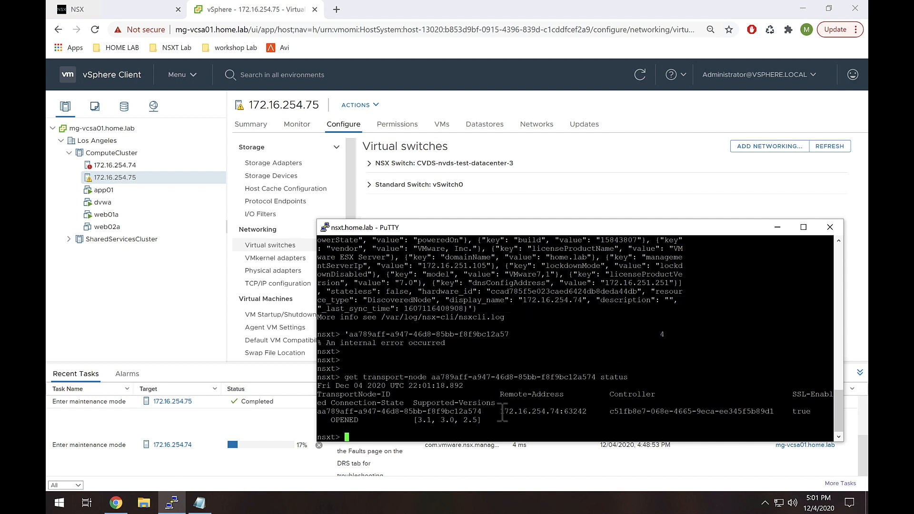
# List host 172.16.254.74's VMs: app01, dvwa, web01a powered on, web02a off.
pyautogui.doubleClick(527, 410)
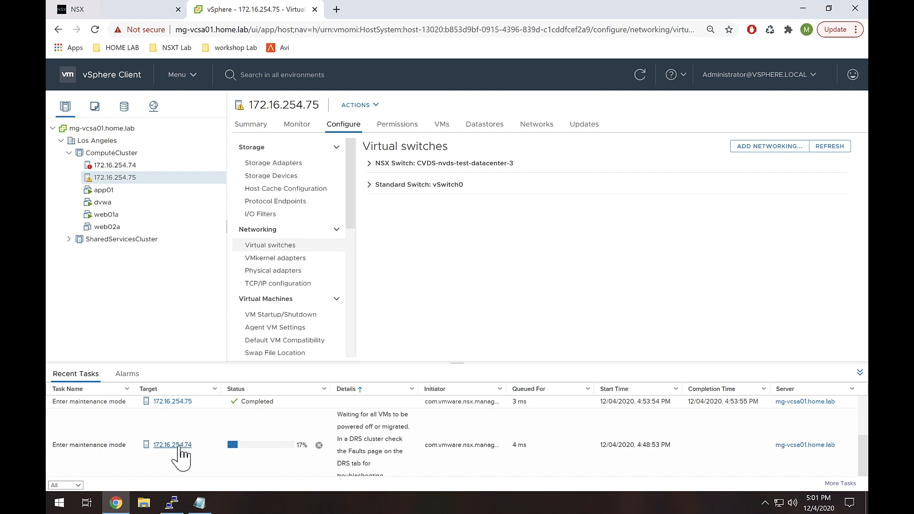
pyautogui.moveTo(348, 428)
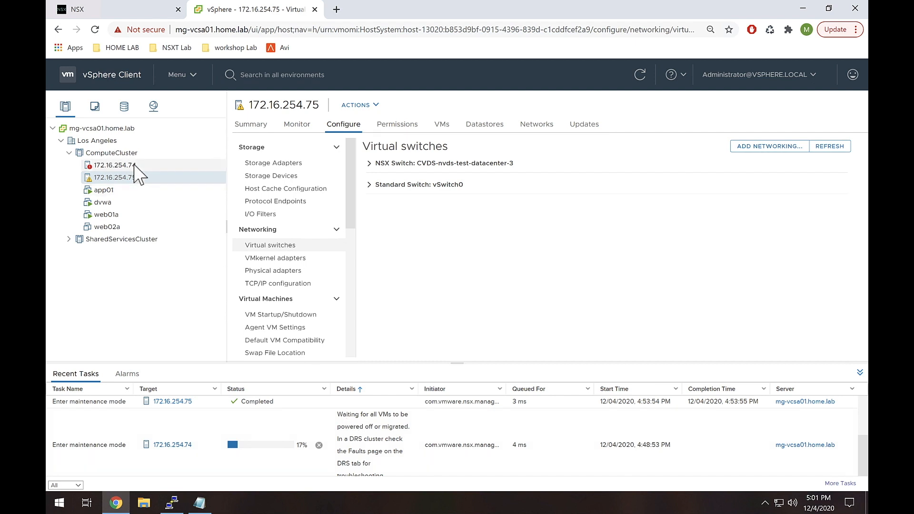
pyautogui.click(111, 165)
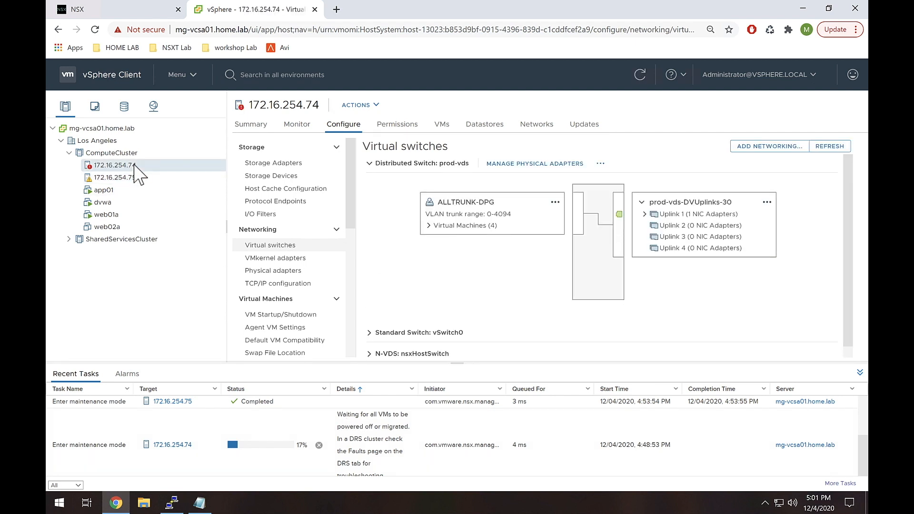
pyautogui.click(442, 124)
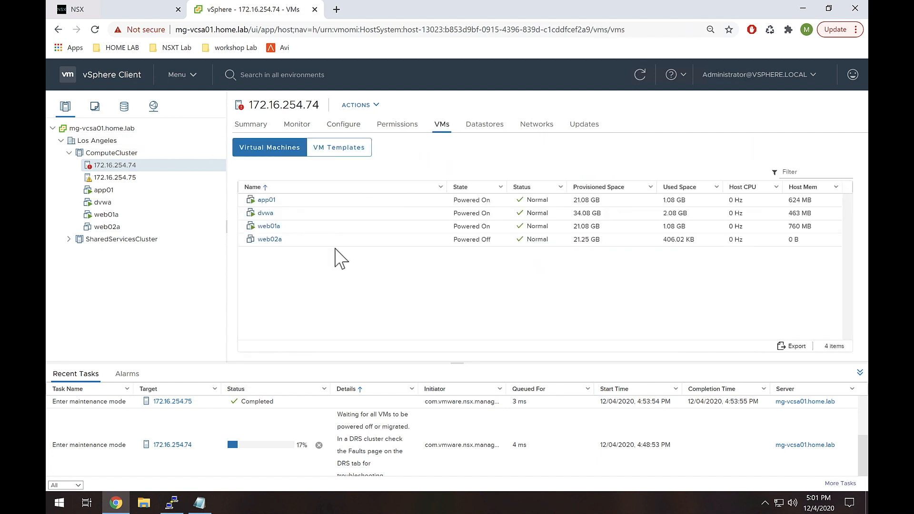
pyautogui.moveTo(119, 204)
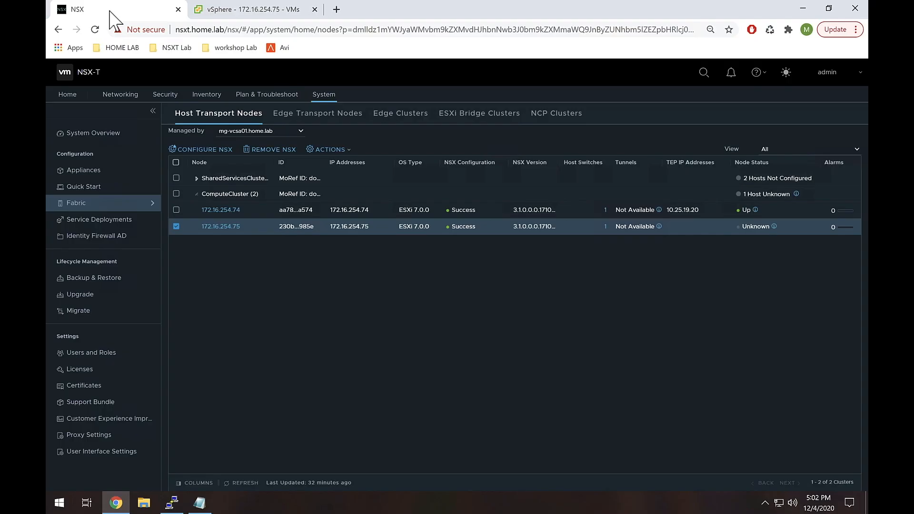
# Reload host transport nodes, filter by mg-vcsa01.home.lab, and expand ComputeCluster.
pyautogui.click(95, 29)
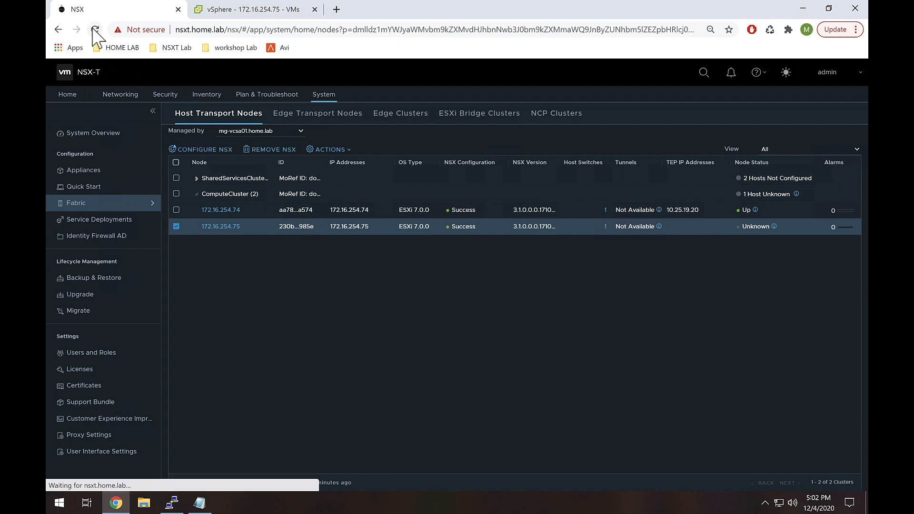
pyautogui.click(95, 29)
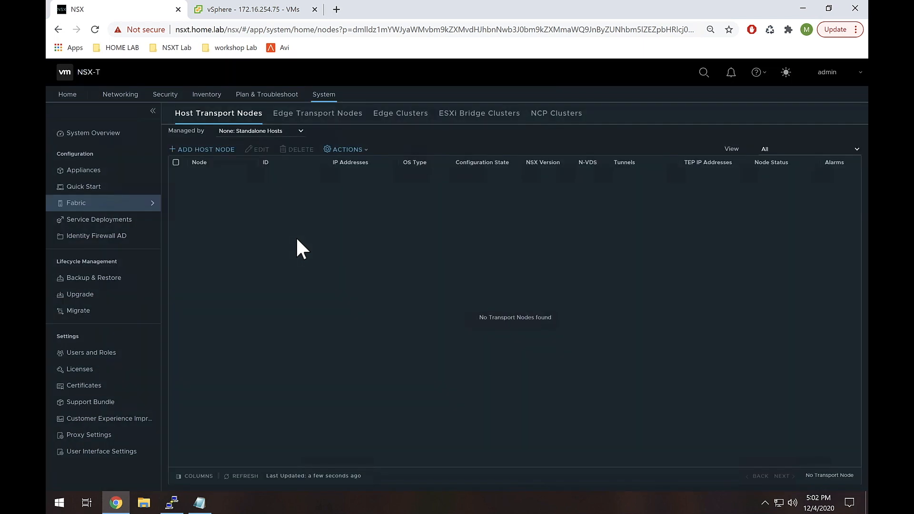
pyautogui.click(260, 130)
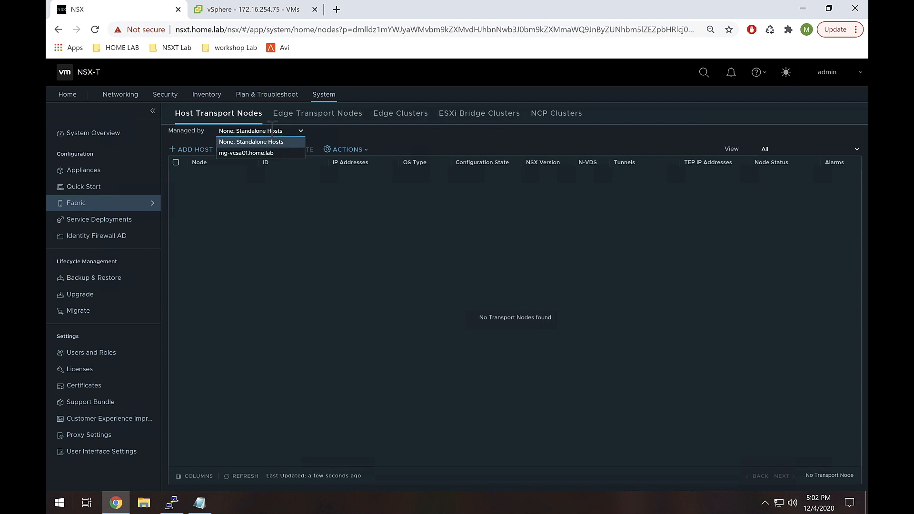
pyautogui.click(246, 153)
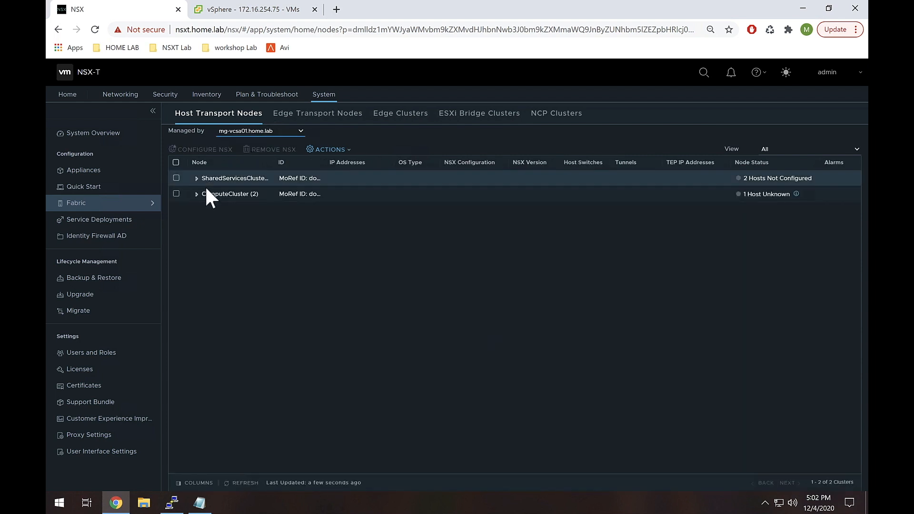
pyautogui.click(196, 194)
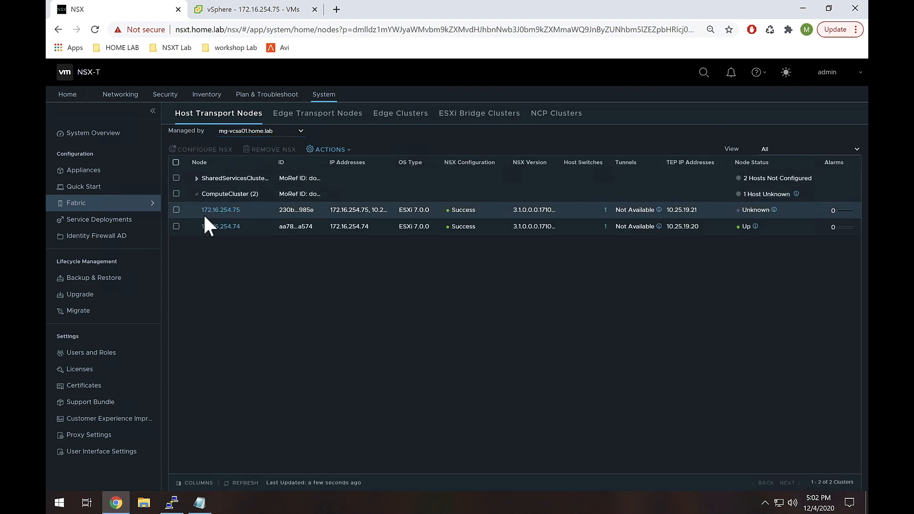